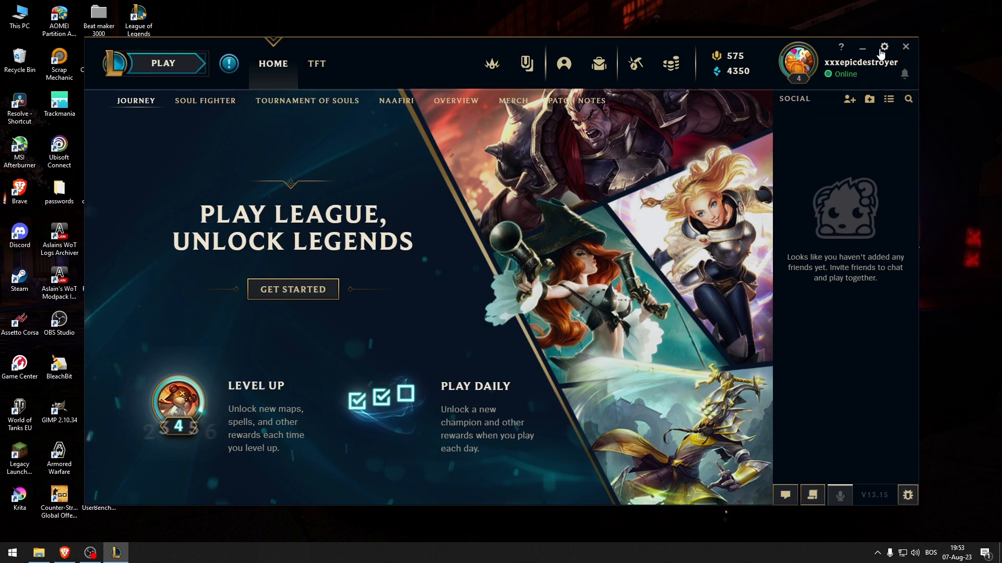
Open the League of Legends client Settings from the top-right gear icon
left_click(884, 47)
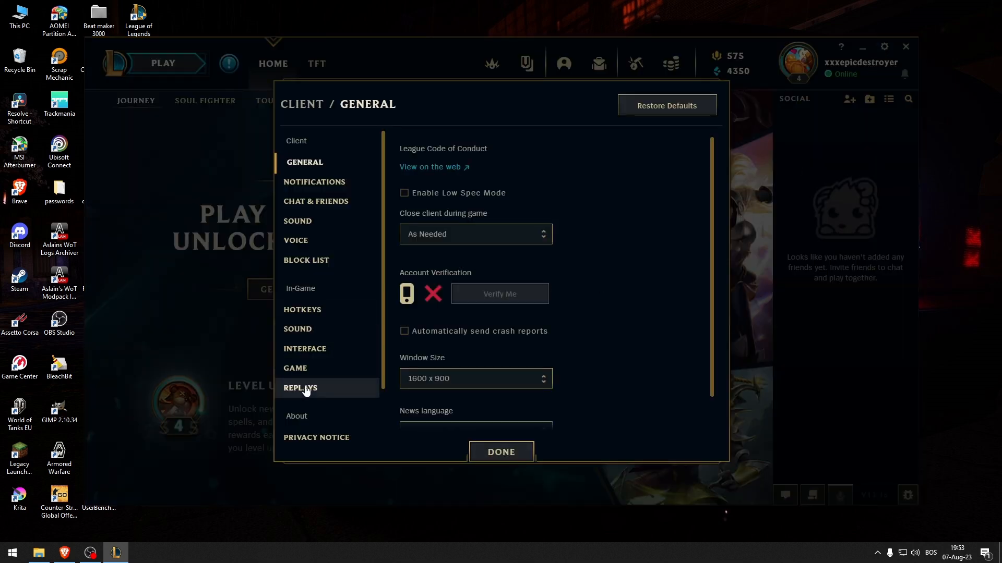
Show the In-Game Replays settings and select the full Replays Location path
left_click(304, 387)
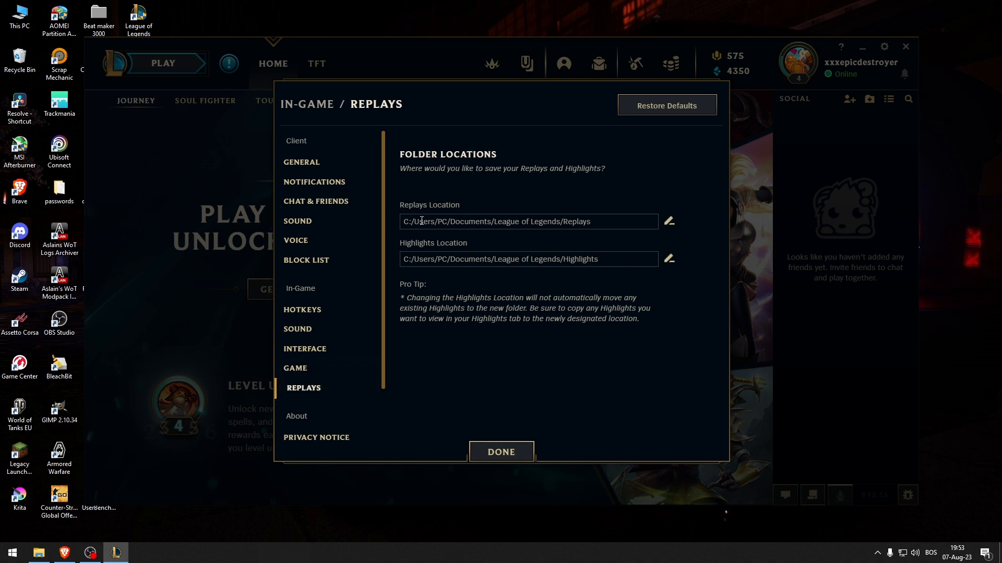
mouse_move(594, 227)
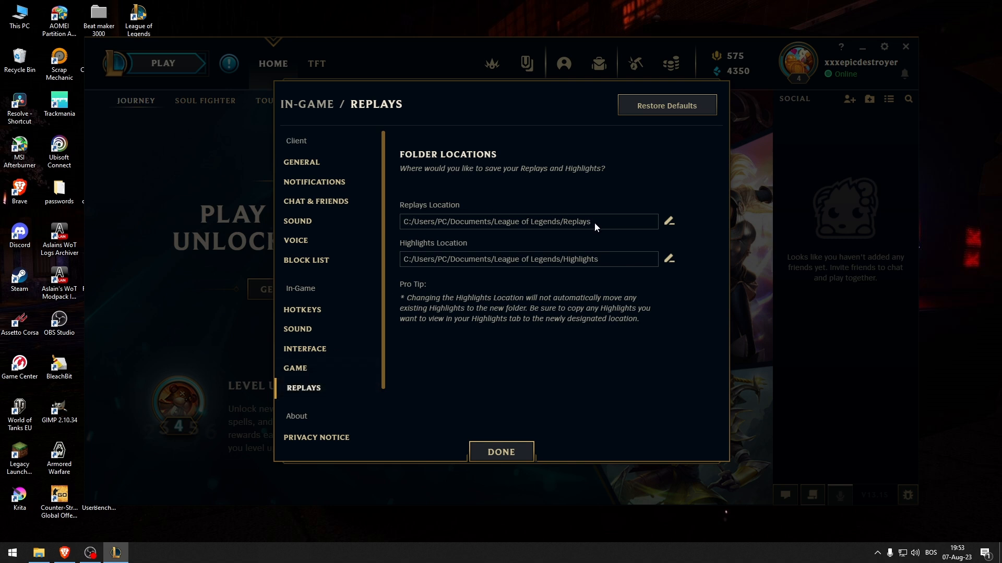
mouse_move(554, 172)
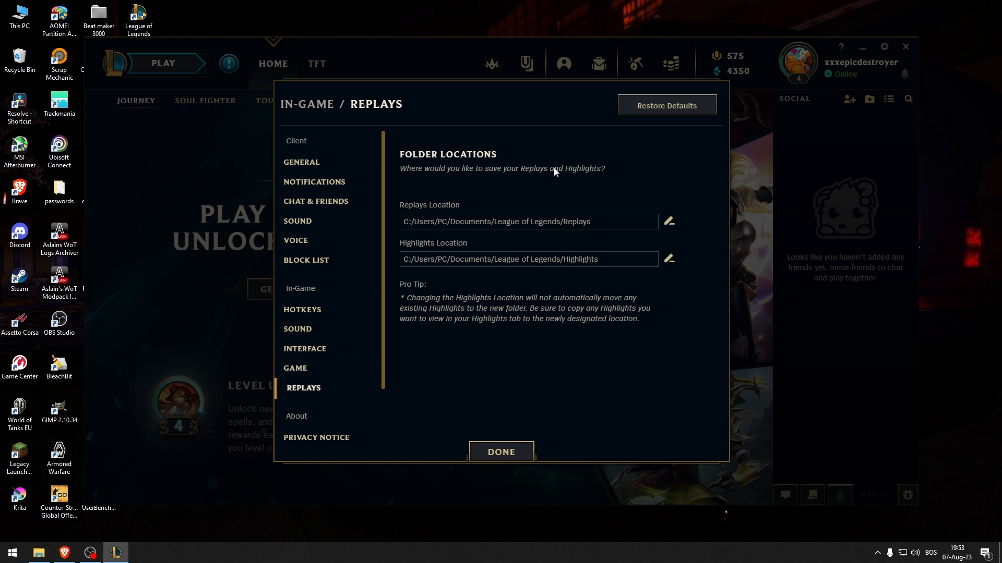
triple_click(497, 222)
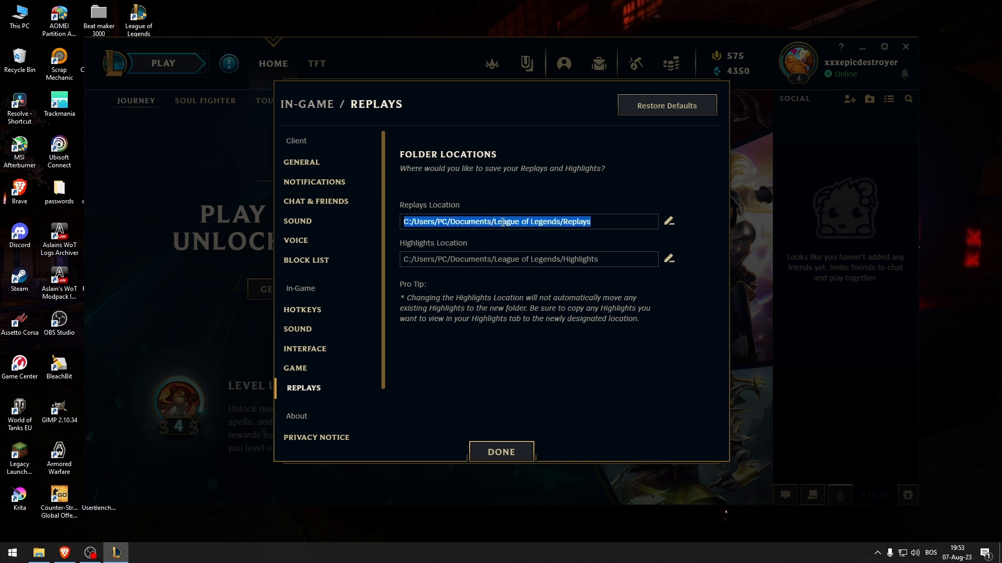
mouse_move(521, 211)
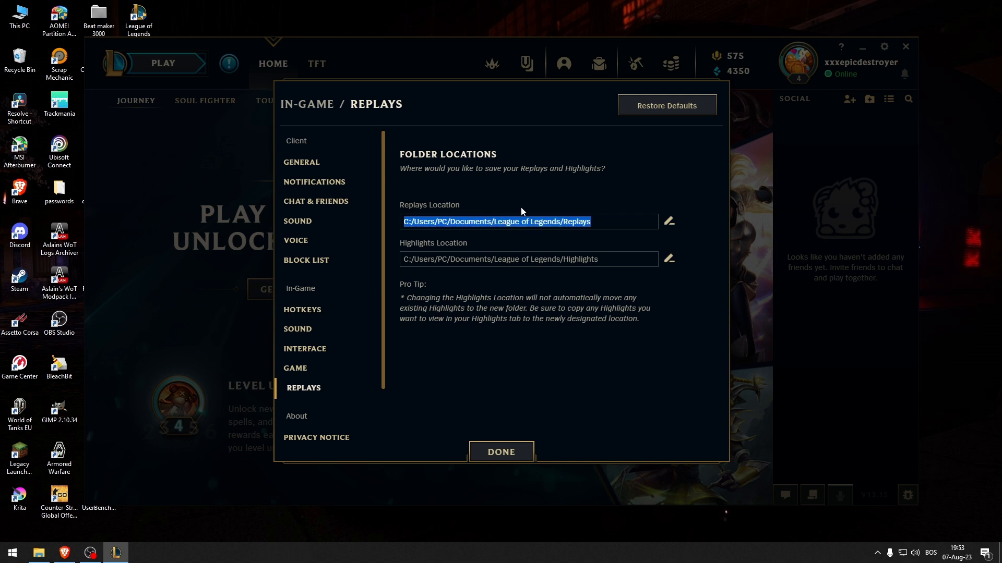
mouse_move(256, 344)
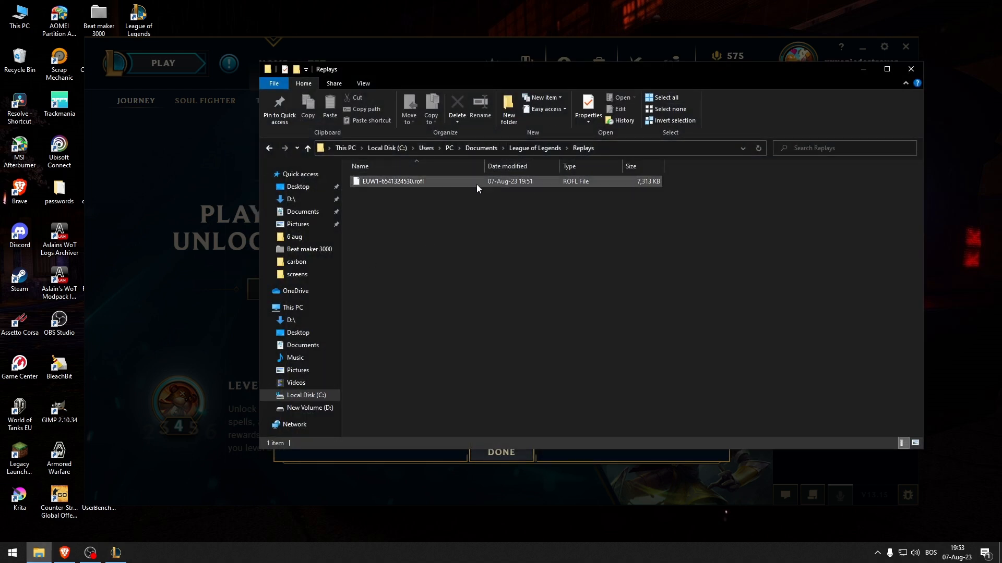
mouse_move(910, 69)
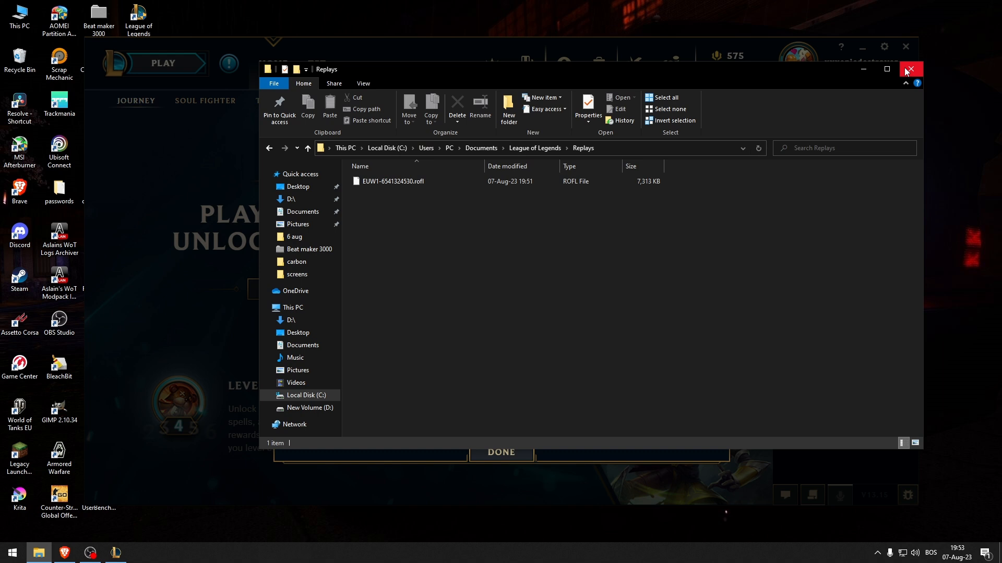
Close the Replays folder window after opening it from the pasted path
left_click(292, 308)
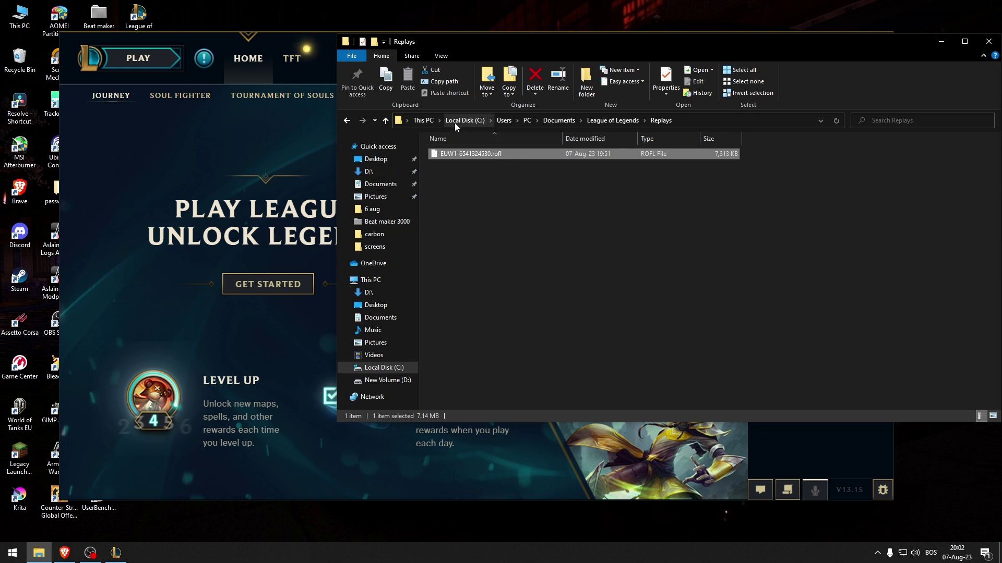
Copy the EUW1-6541324530.rofl replay file and bring up the League of Legends shortcut's menu
right_click(469, 153)
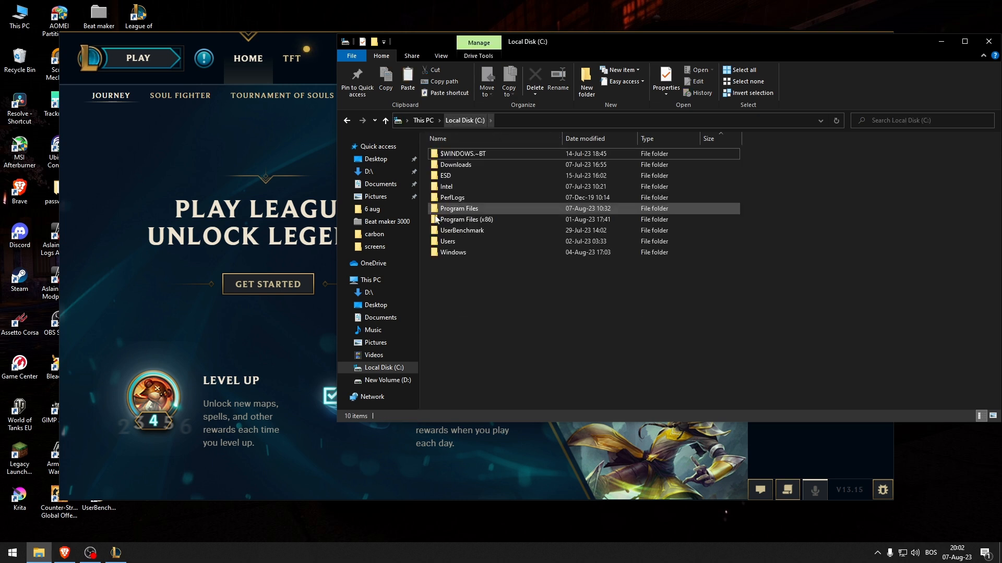
left_click(473, 175)
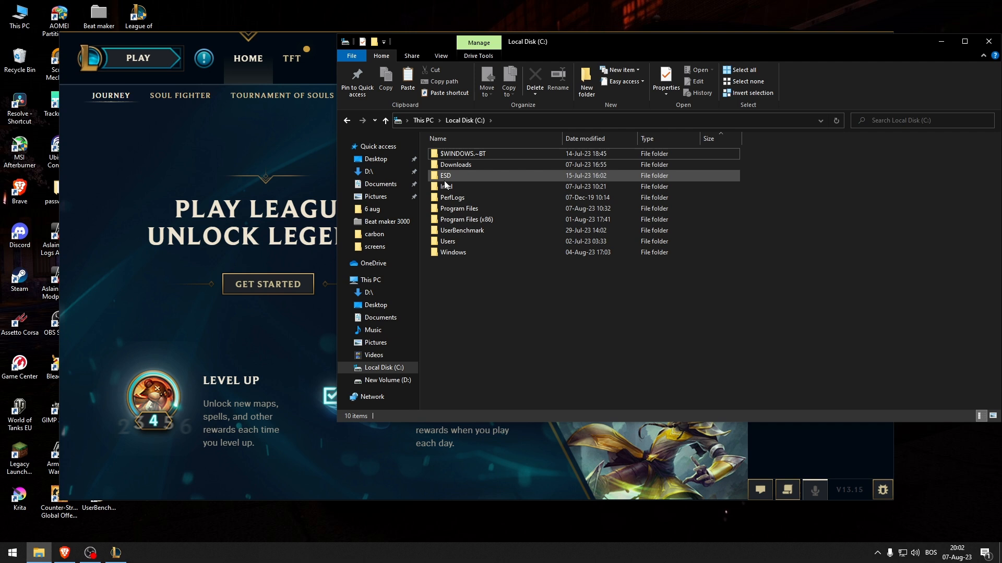
right_click(137, 17)
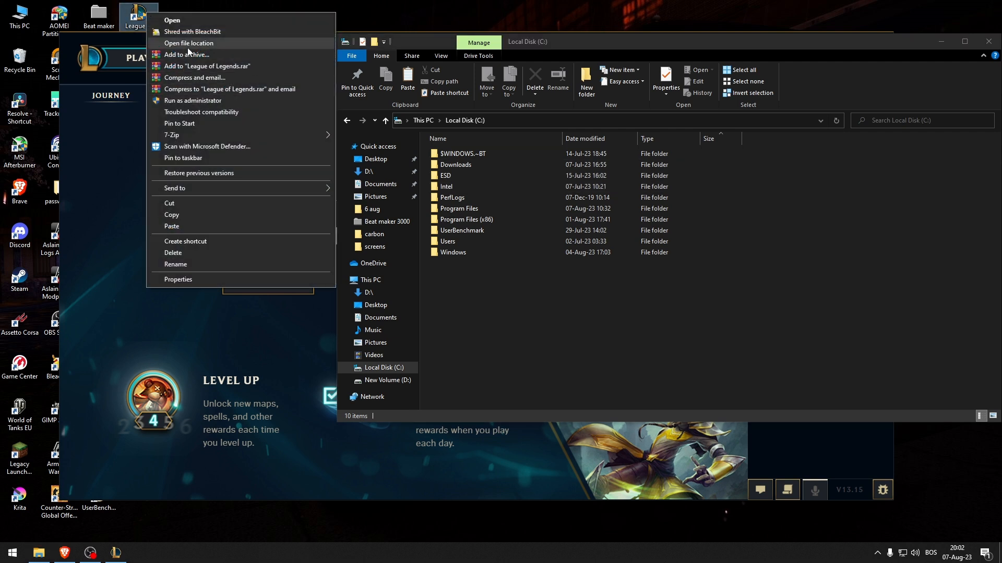
Go to D:\Games\Riot Games\League of Legends\Game and launch League of Legends, approving UAC
left_click(188, 43)
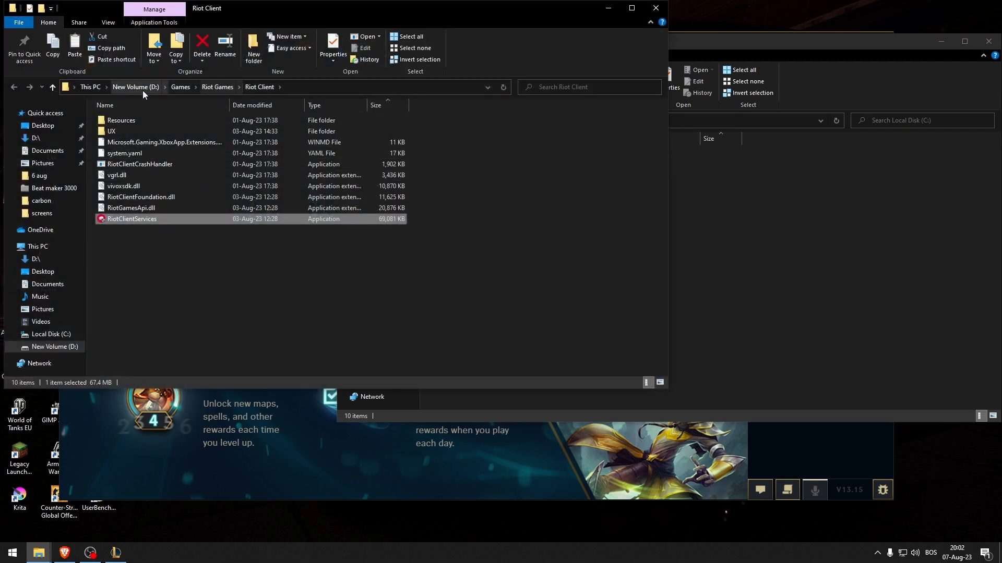
left_click(216, 86)
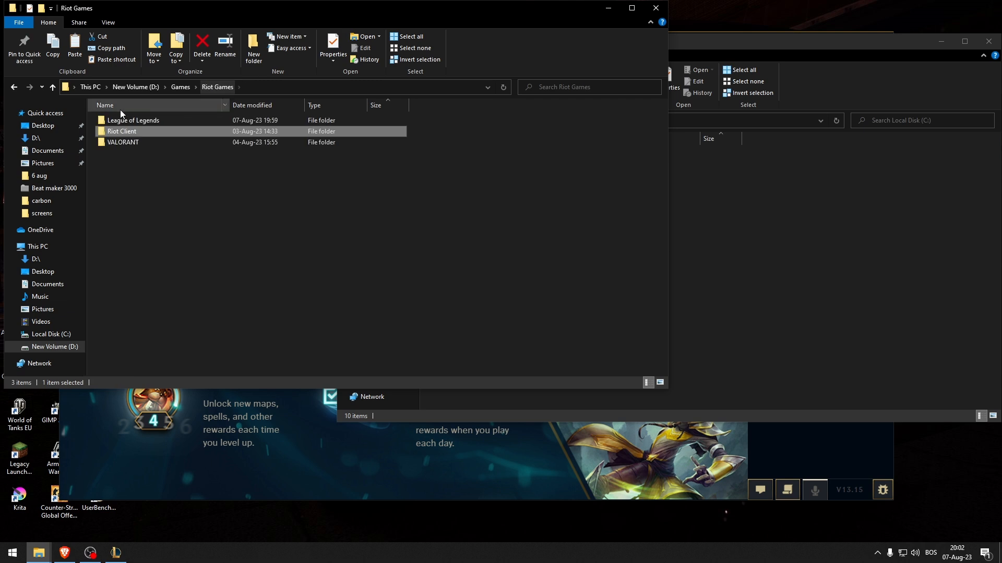
double_click(133, 120)
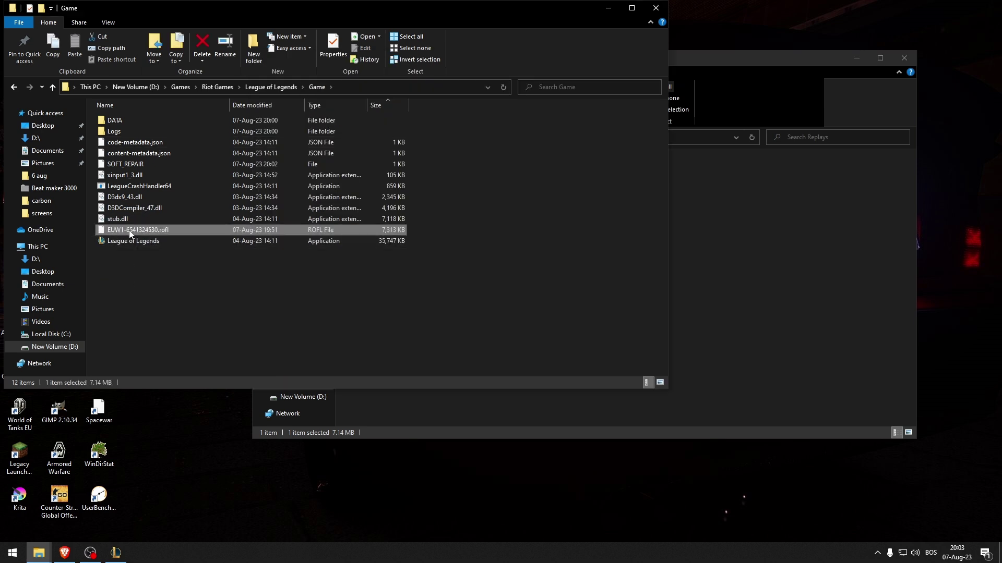
double_click(133, 241)
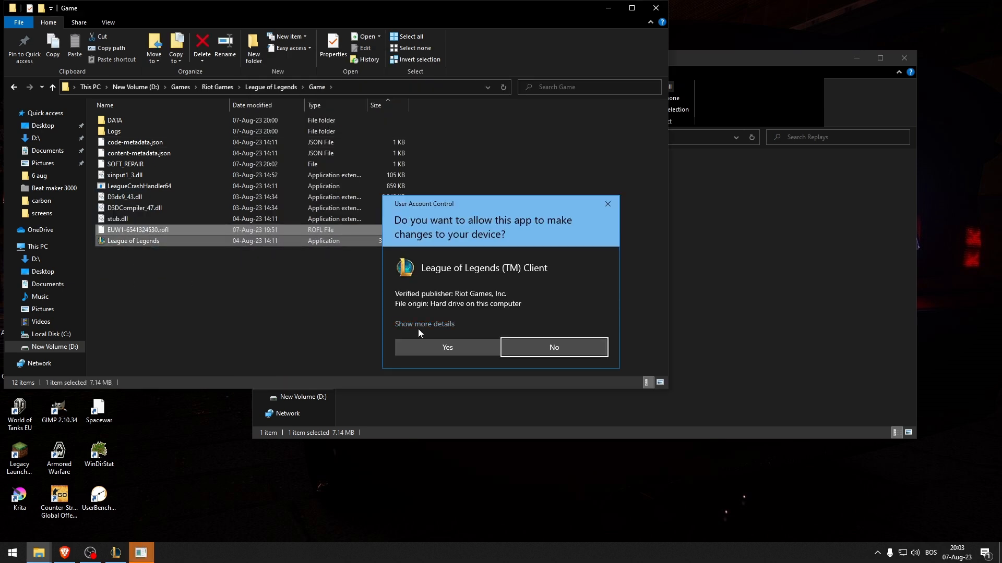
left_click(553, 347)
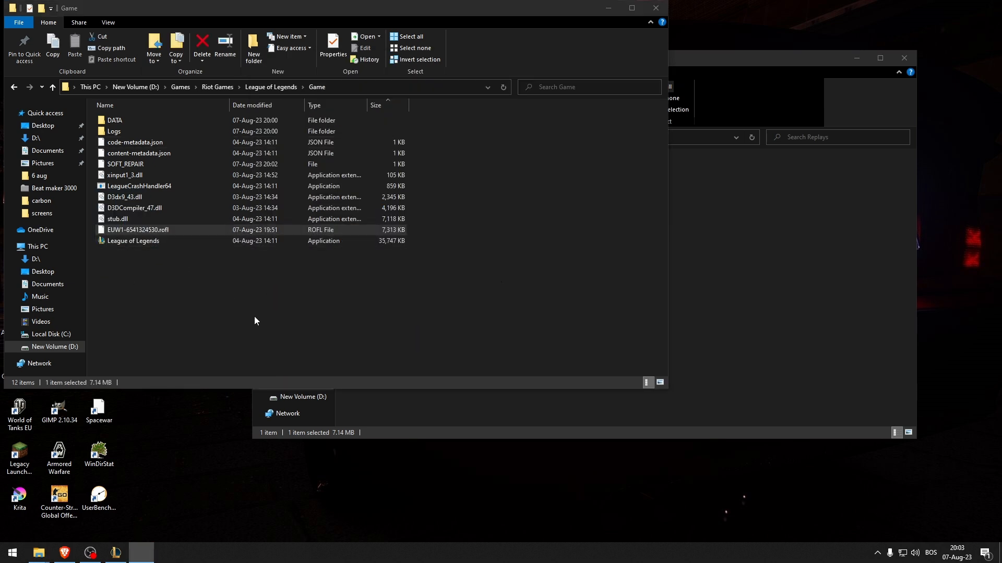